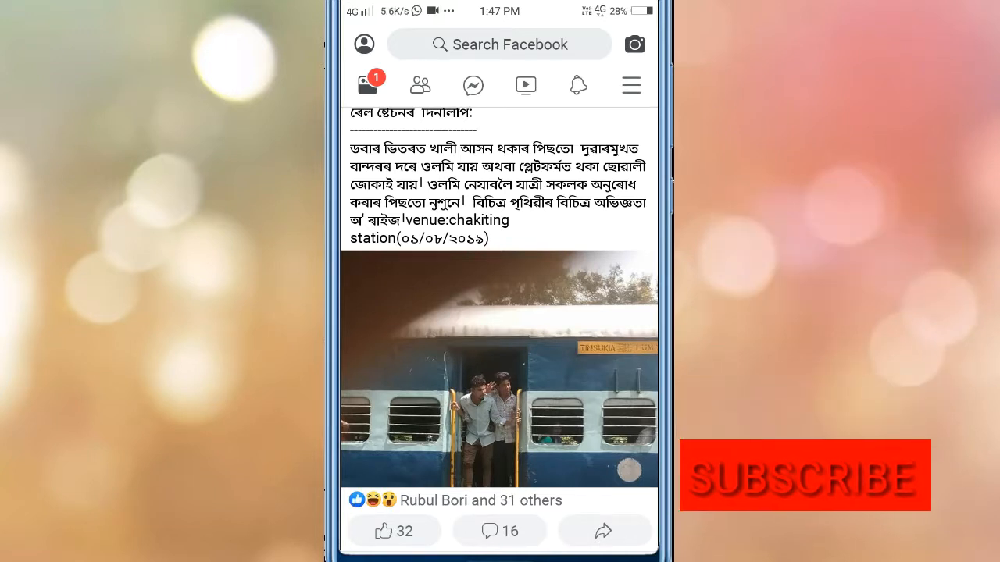
Step: Bring the Settings entry into view from the hamburger main menu
click(630, 85)
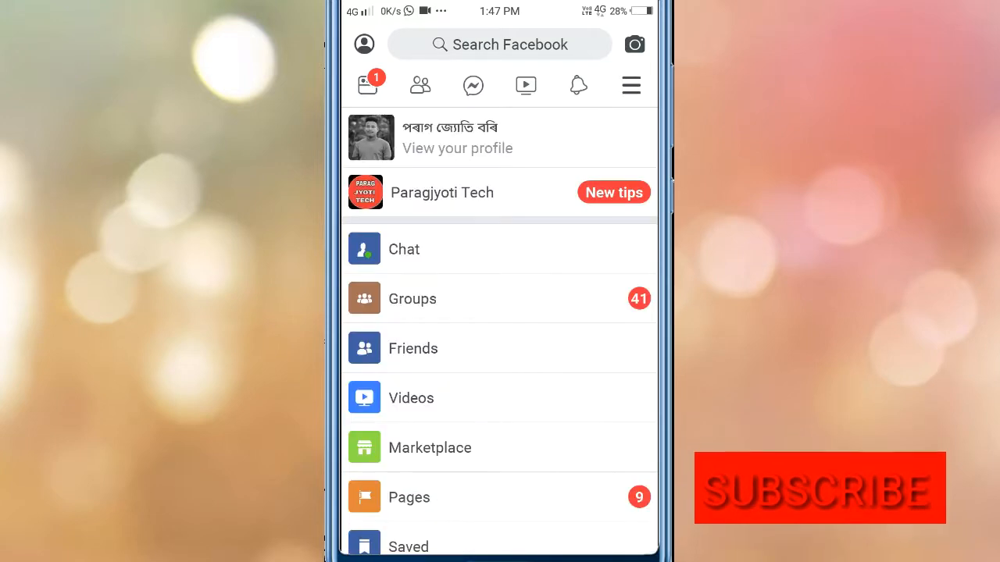
scroll(down, 3)
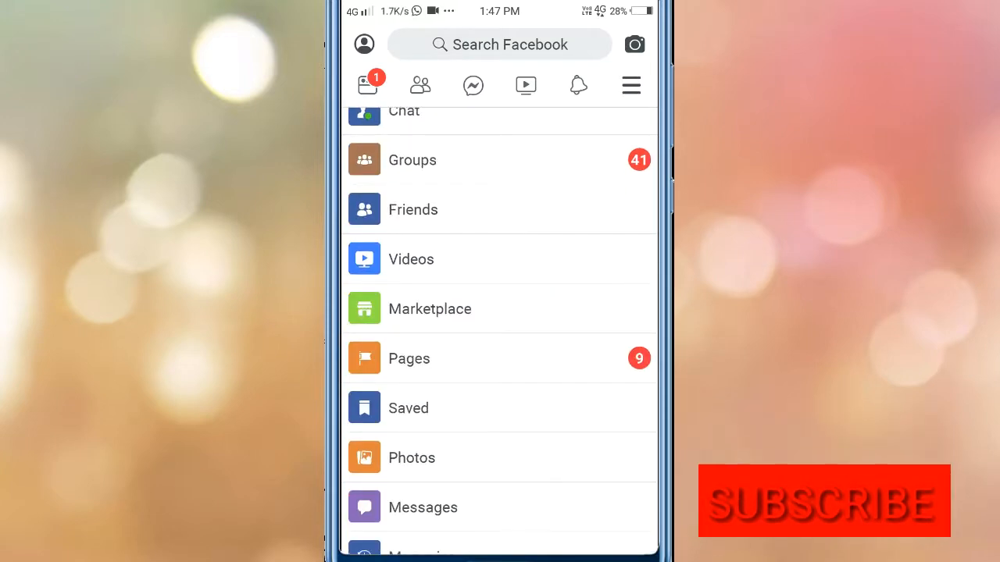
scroll(down, 3)
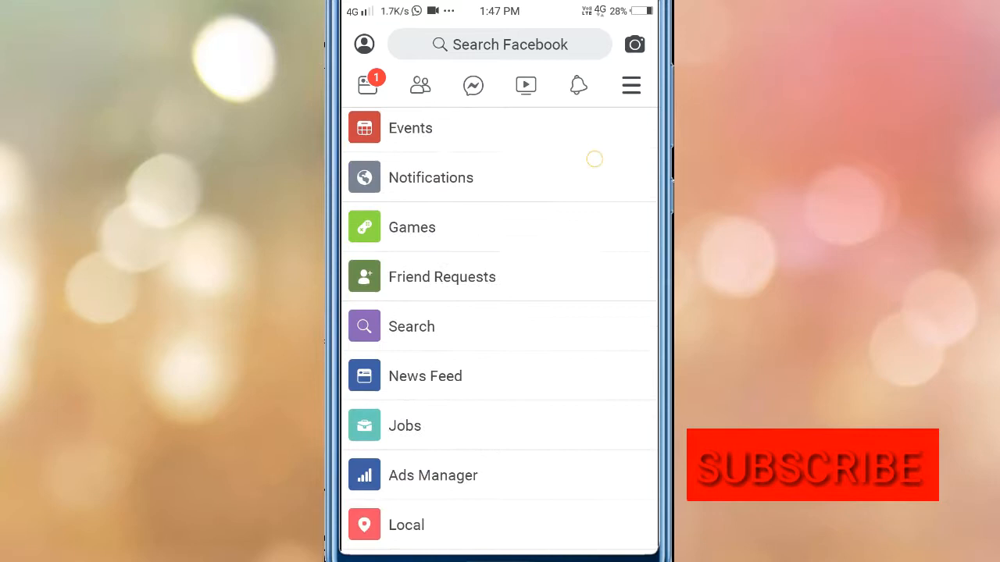
scroll(down, 3)
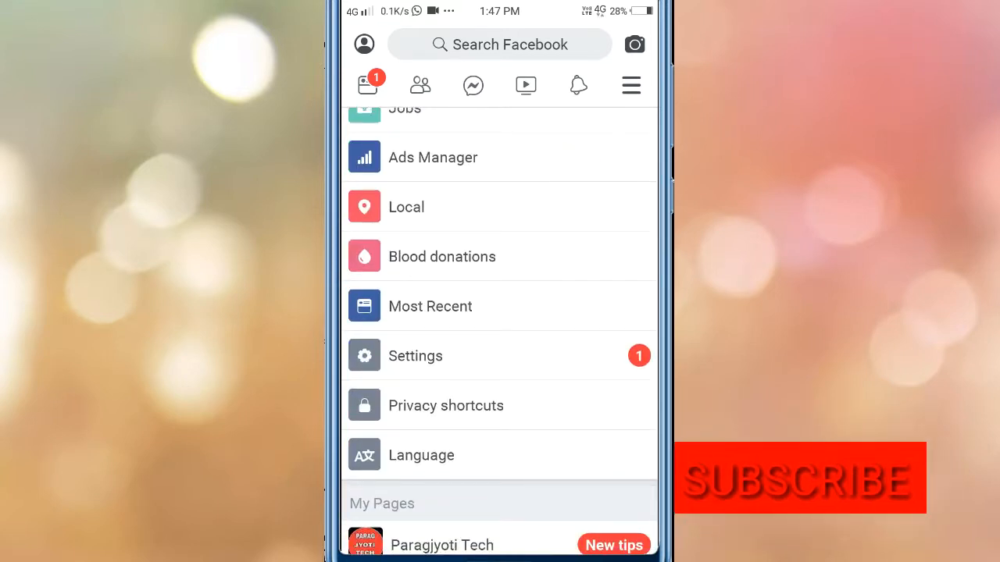
Step: Go into Settings and reach the Security section's Security and login entry
click(415, 355)
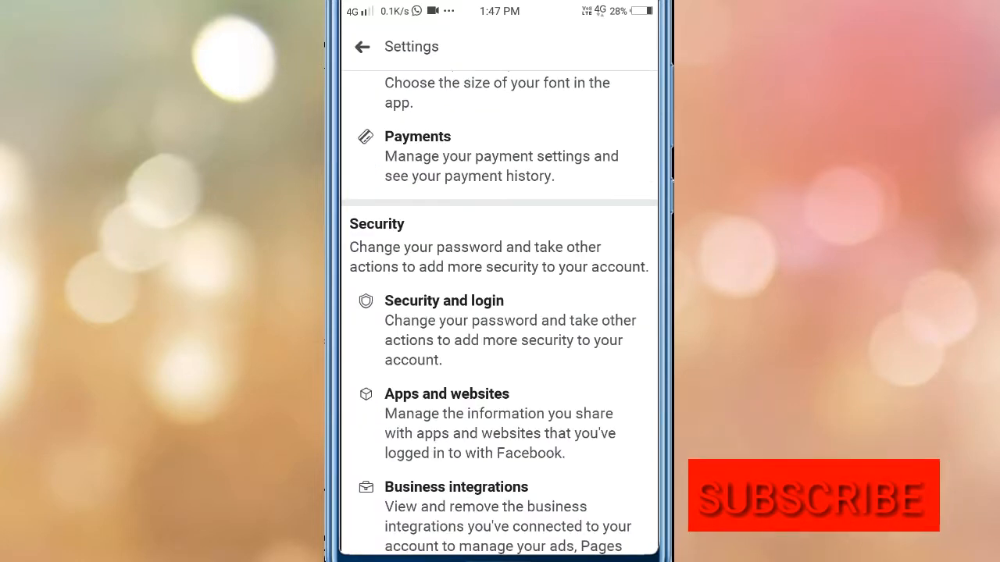
scroll(up, 3)
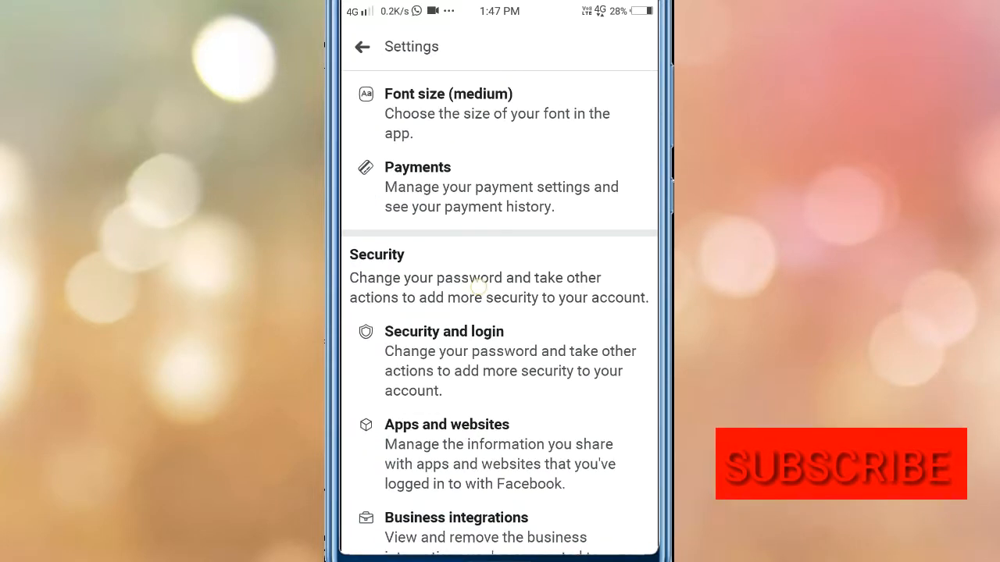
scroll(up, 3)
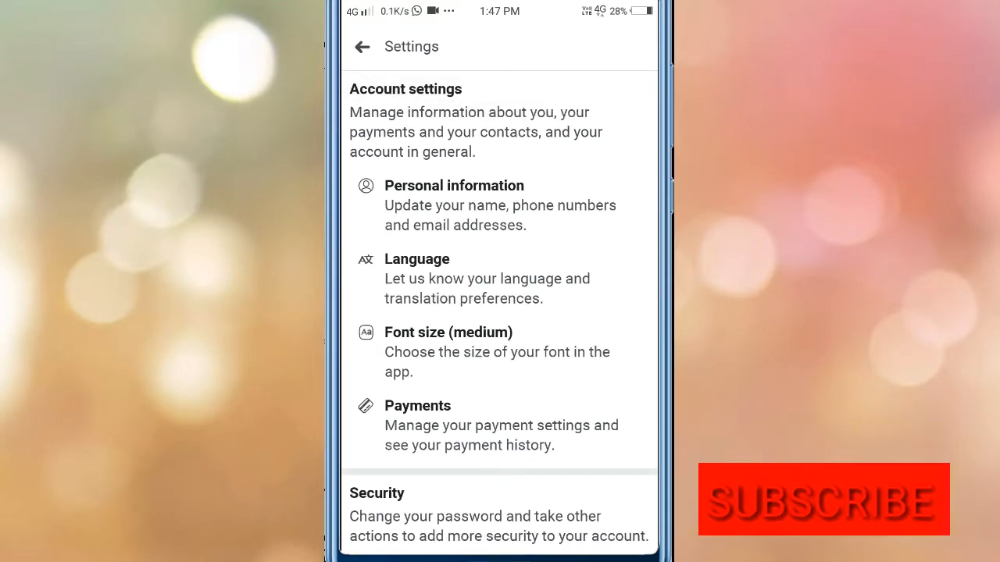
scroll(down, 3)
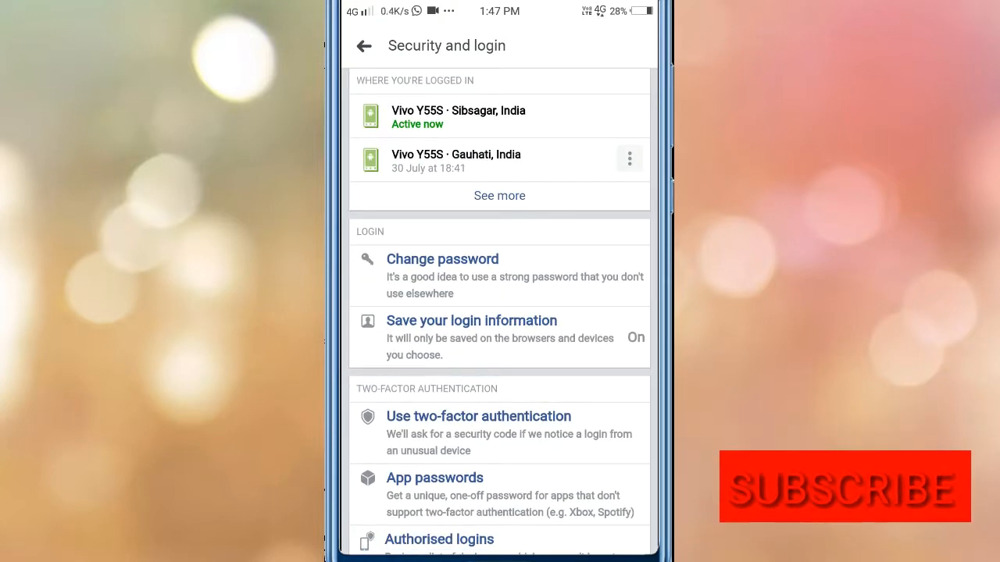
Step: Bring up the Change password form from Security and login
click(442, 259)
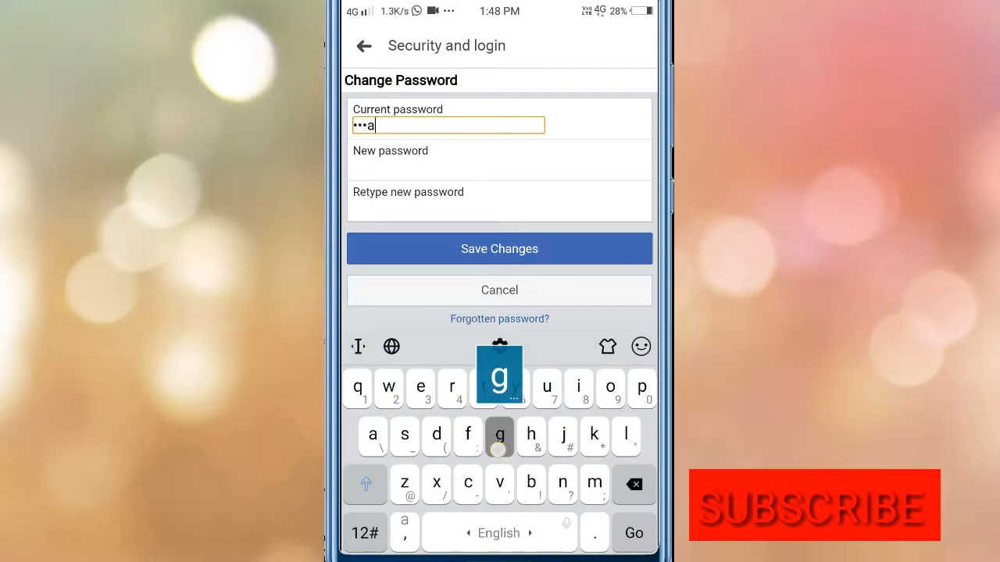
Step: Fill the current password and the new password twice, then save the changes
text(g)
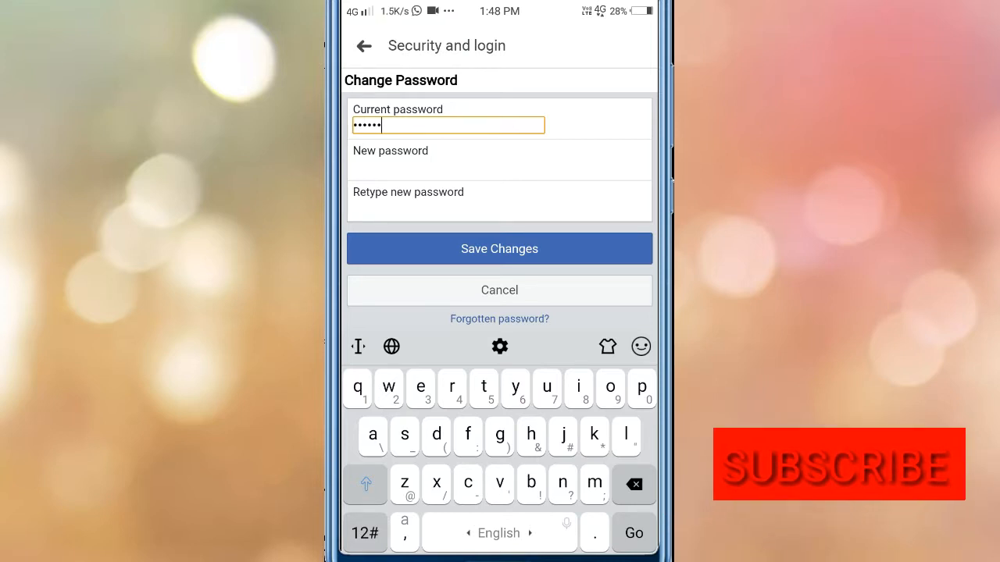
click(447, 166)
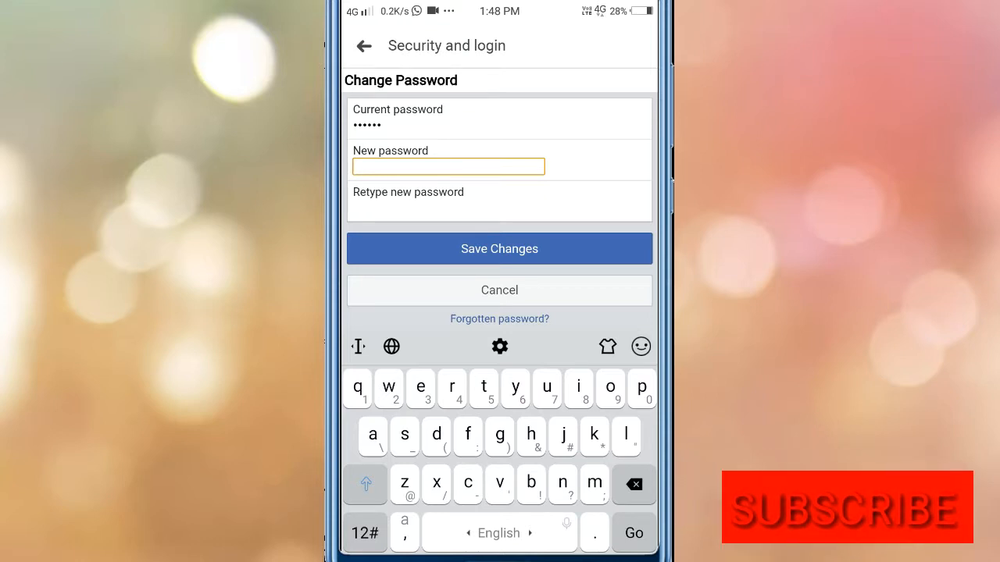
text(p)
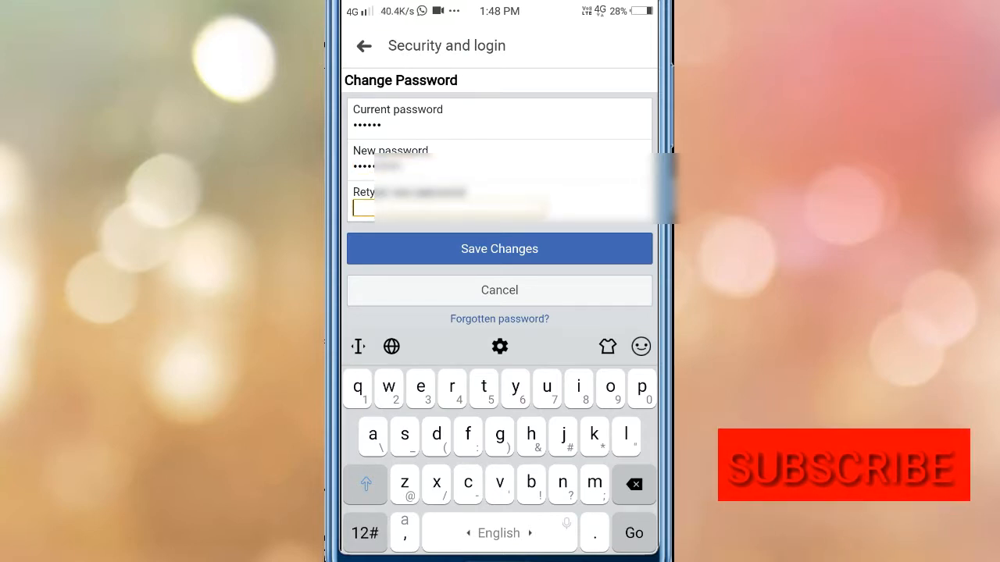
click(499, 437)
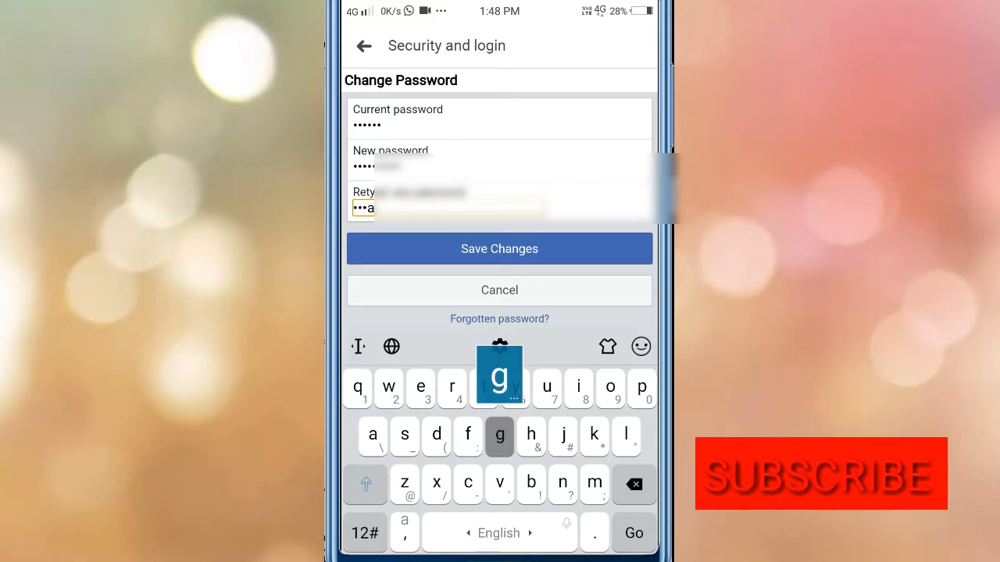
text(g)
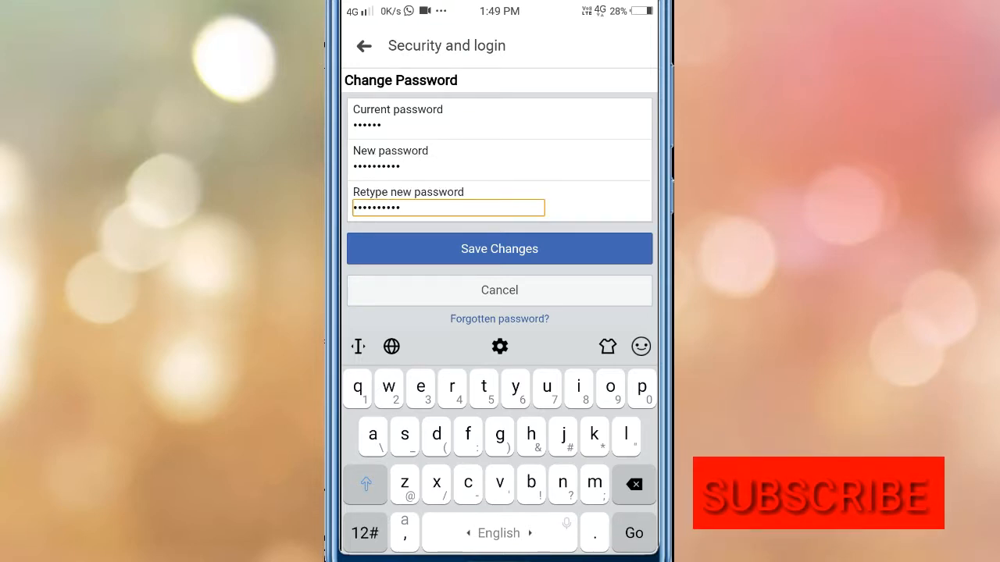
click(499, 248)
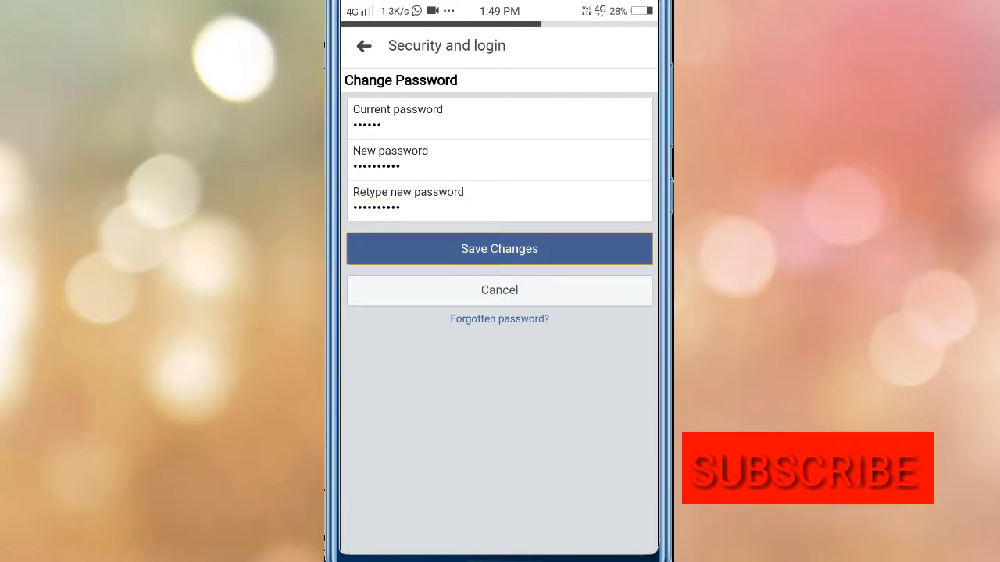
Step: Choose Review other devices on the Log out of other devices? prompt and continue
click(499, 249)
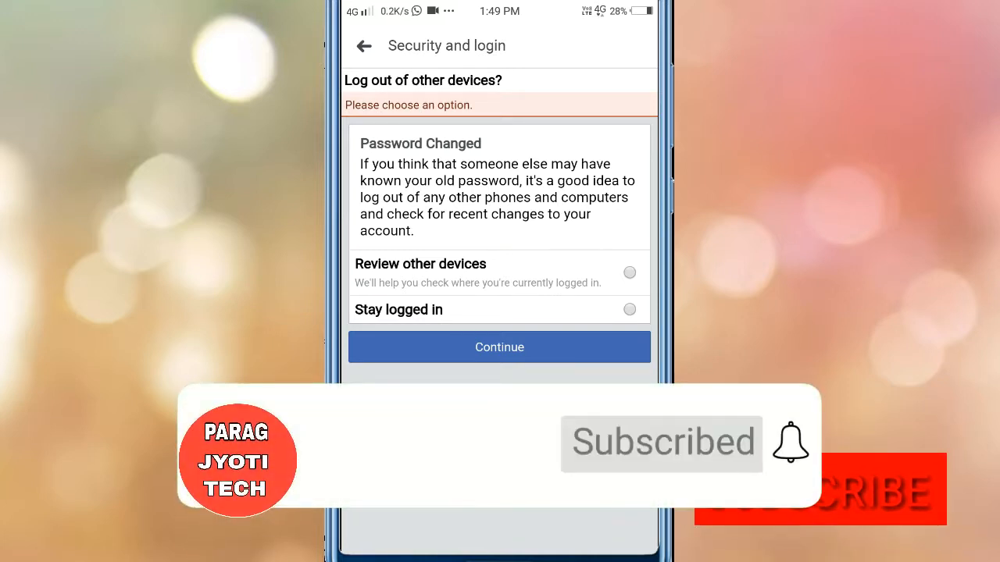
click(629, 273)
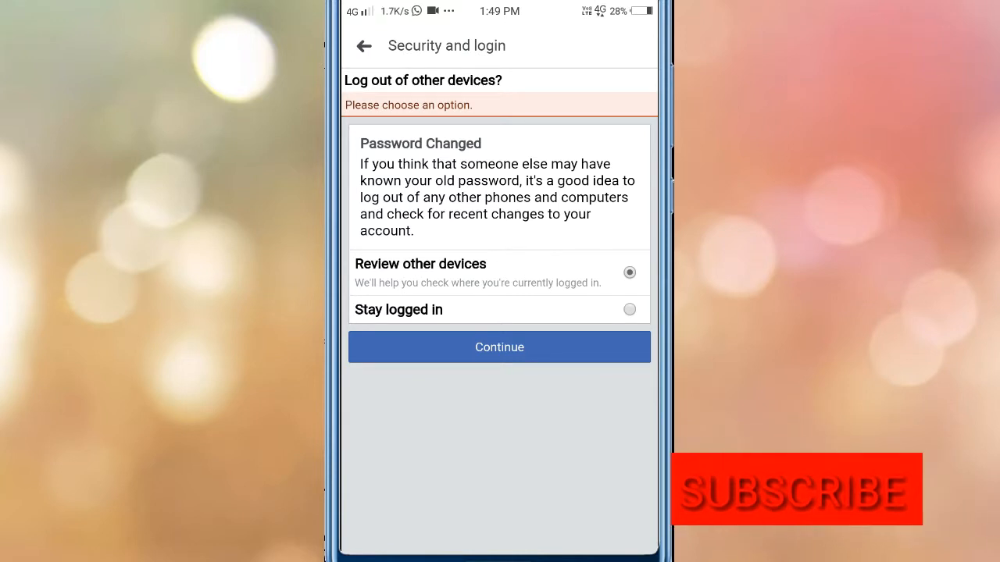
click(499, 347)
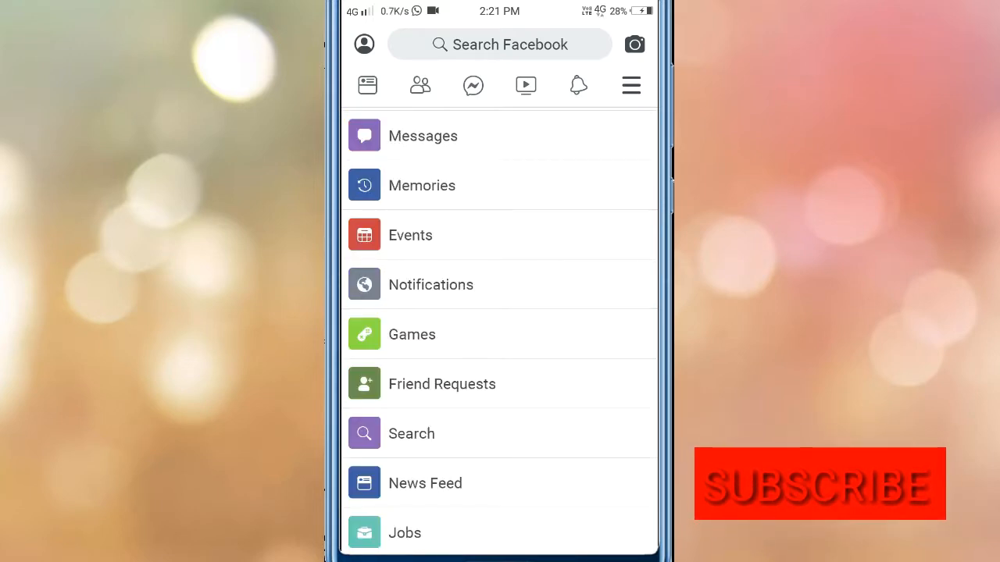
Step: Log out from the bottom of the menu and confirm with Yes
scroll(down, 3)
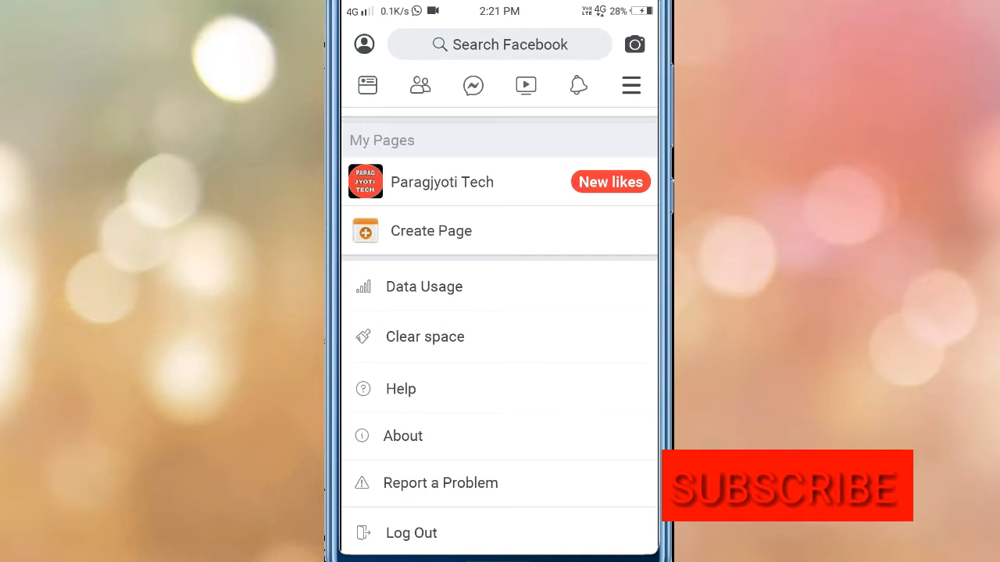
click(411, 533)
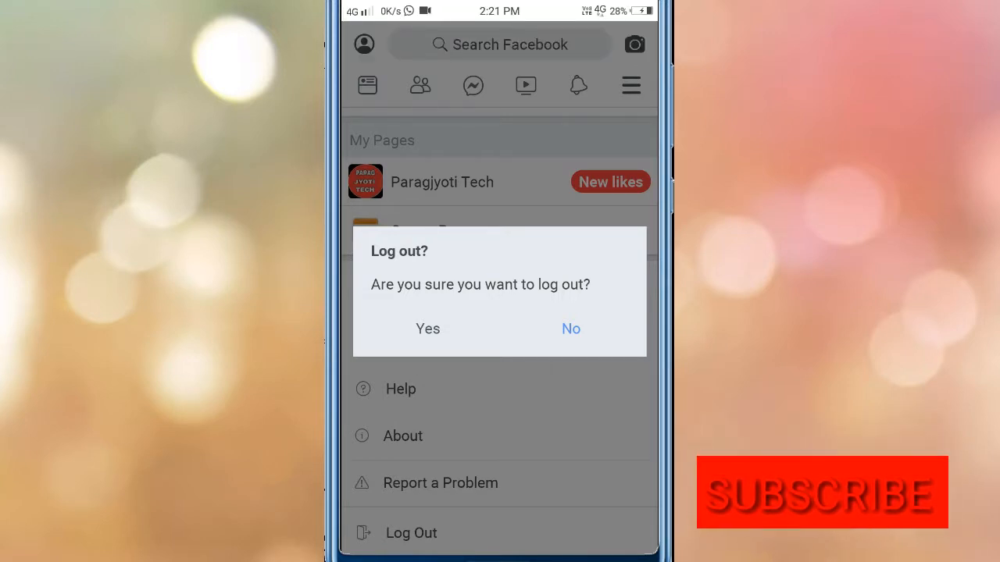
click(571, 328)
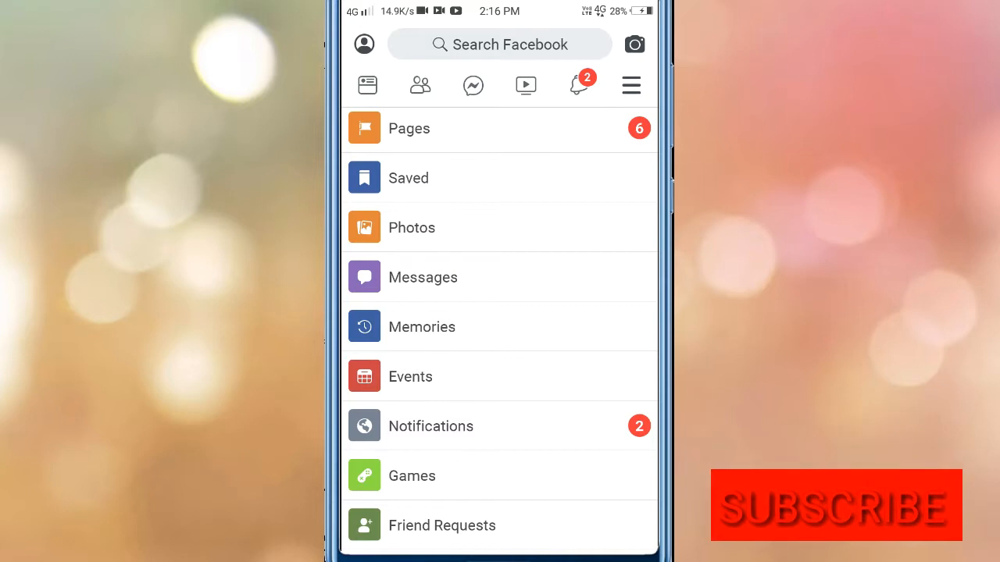